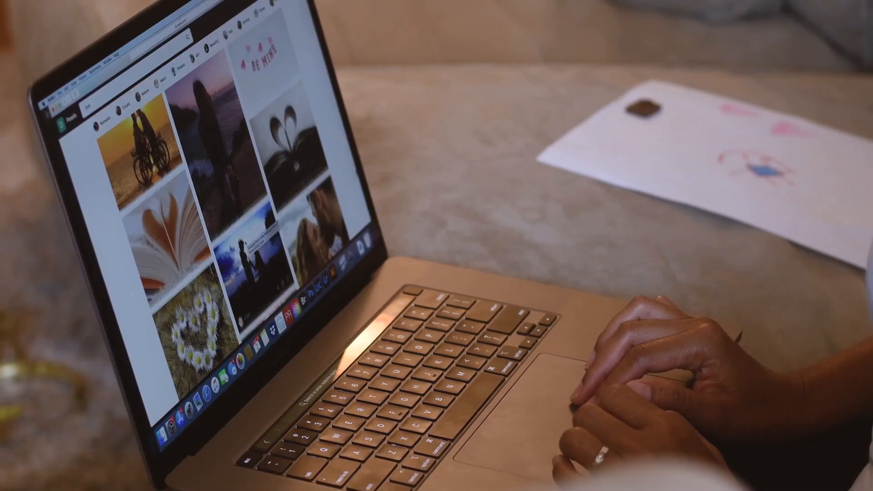
scroll("down", 3)
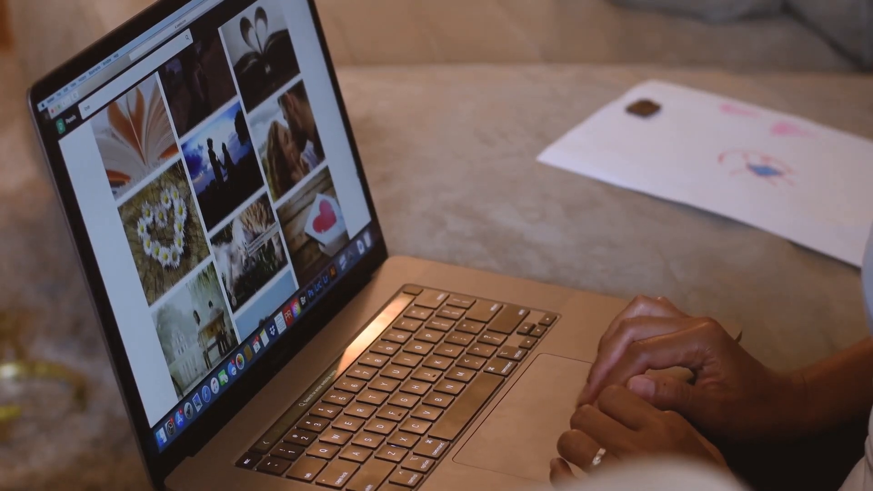